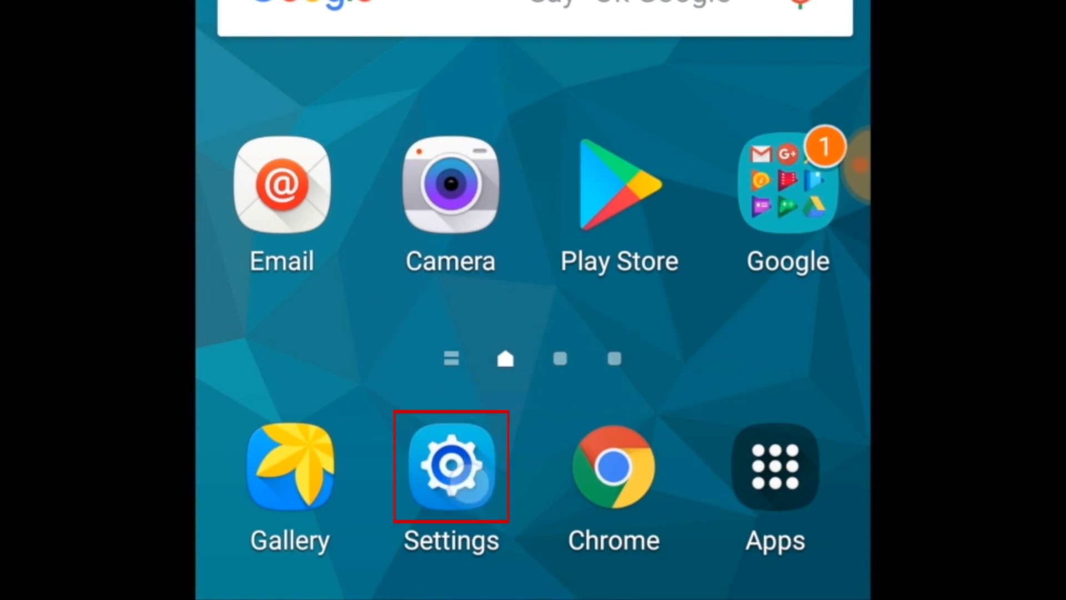
Launch the Settings app from the home screen.
click(451, 466)
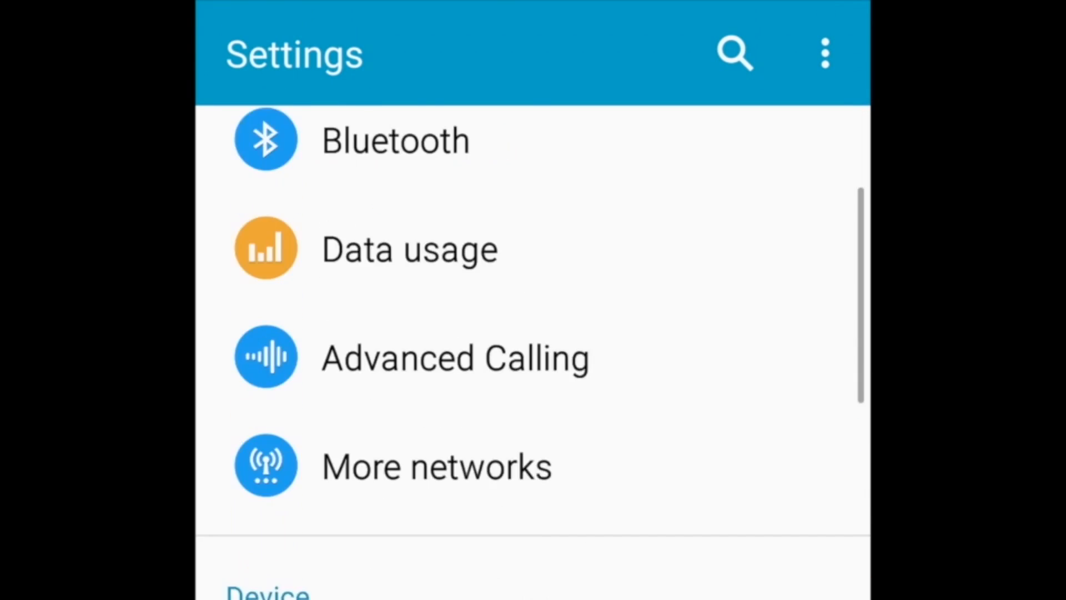
Scroll the Settings list toward Applications to reach the Application manager.
scroll(up, 3)
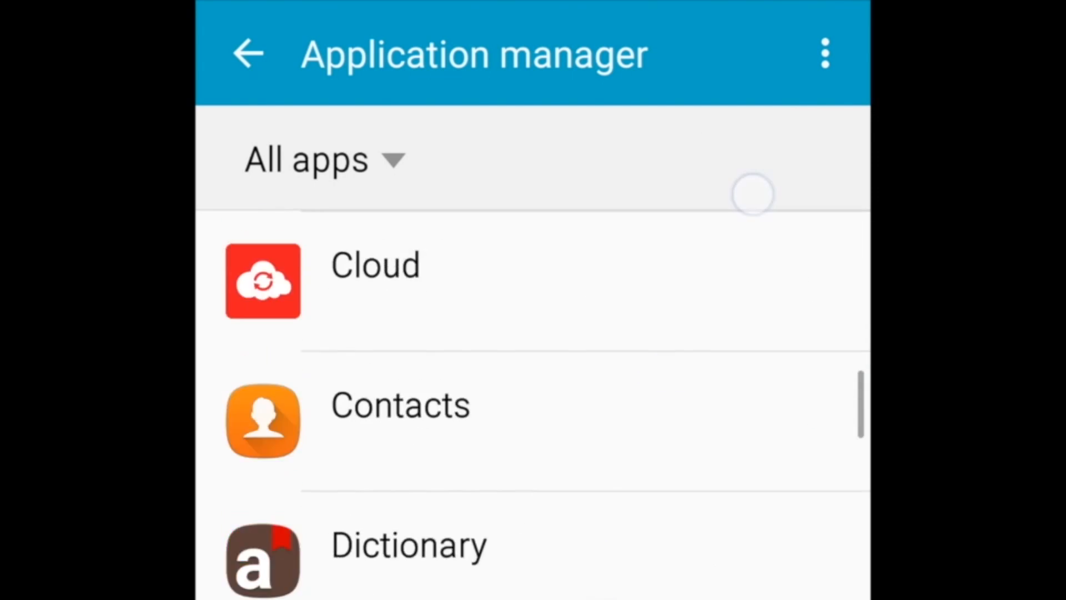
Scroll the All apps list to reach Messenger and its Storage details.
scroll(down, 3)
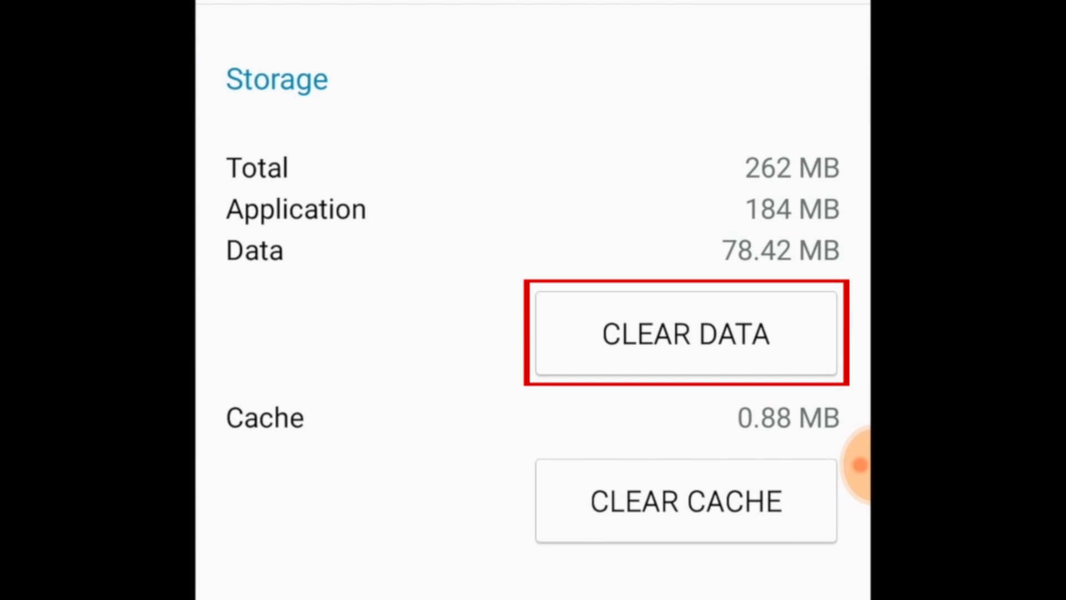
Clear Messenger's data and confirm deletion, leaving Data and Cache at 0.00 B.
click(686, 332)
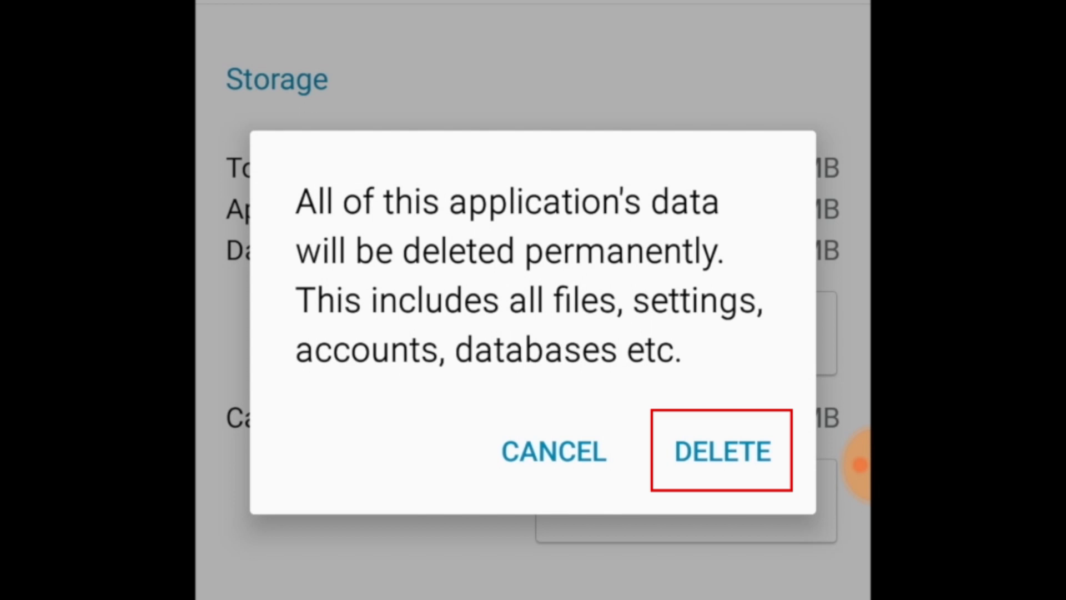
click(722, 450)
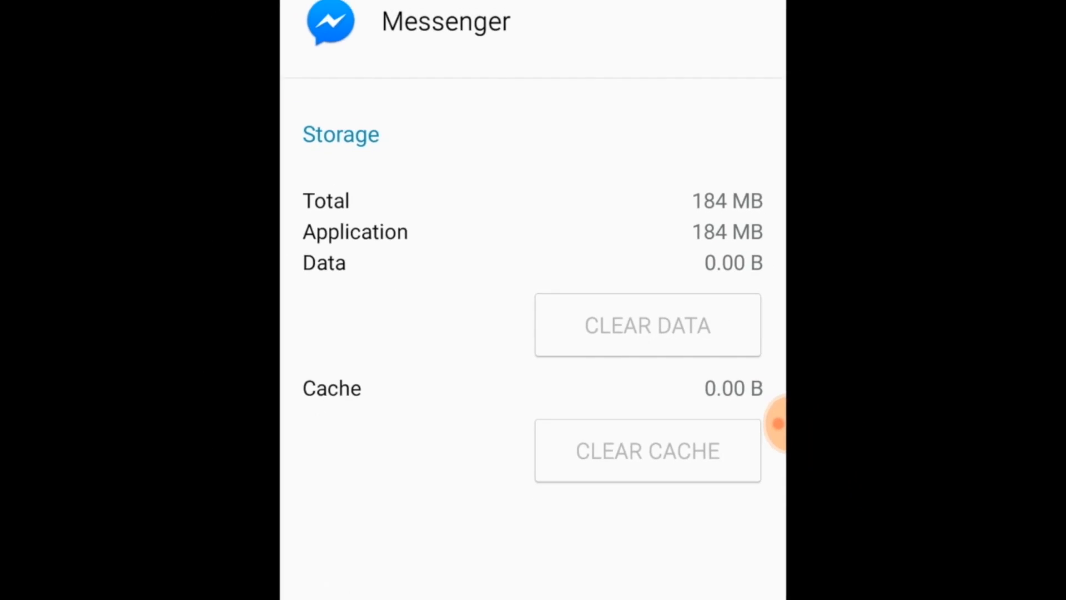